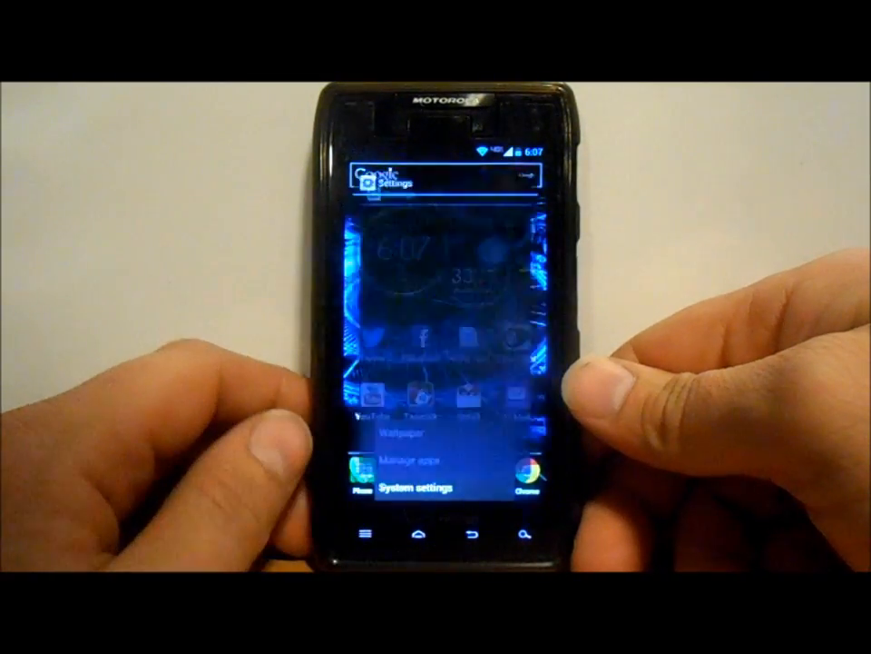
Reach the Tethering & Mobile Hotspot options under Wireless & Networks in system settings
{"action": "left_click", "coordinate": [414, 487]}
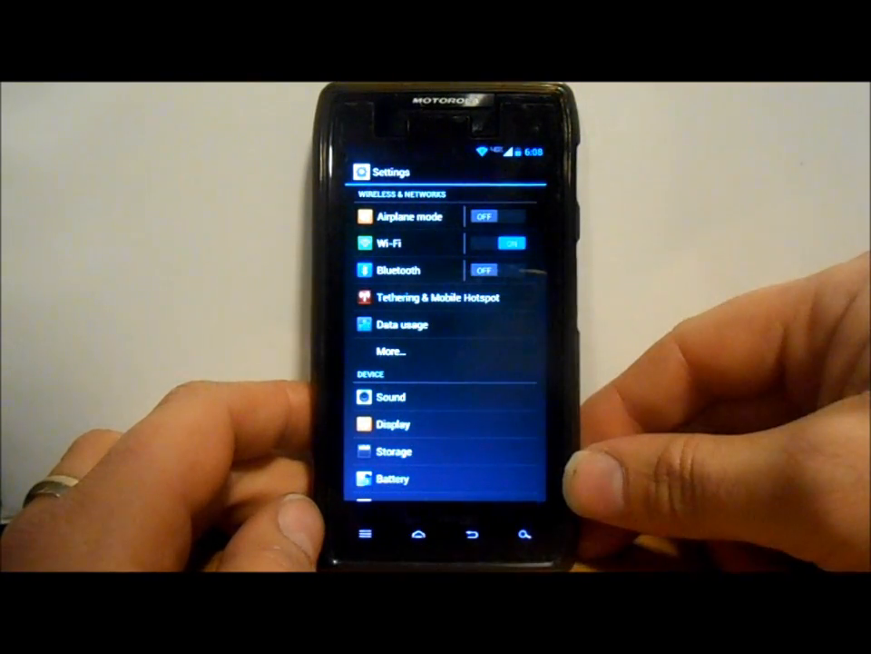
{"action": "left_click", "coordinate": [445, 297]}
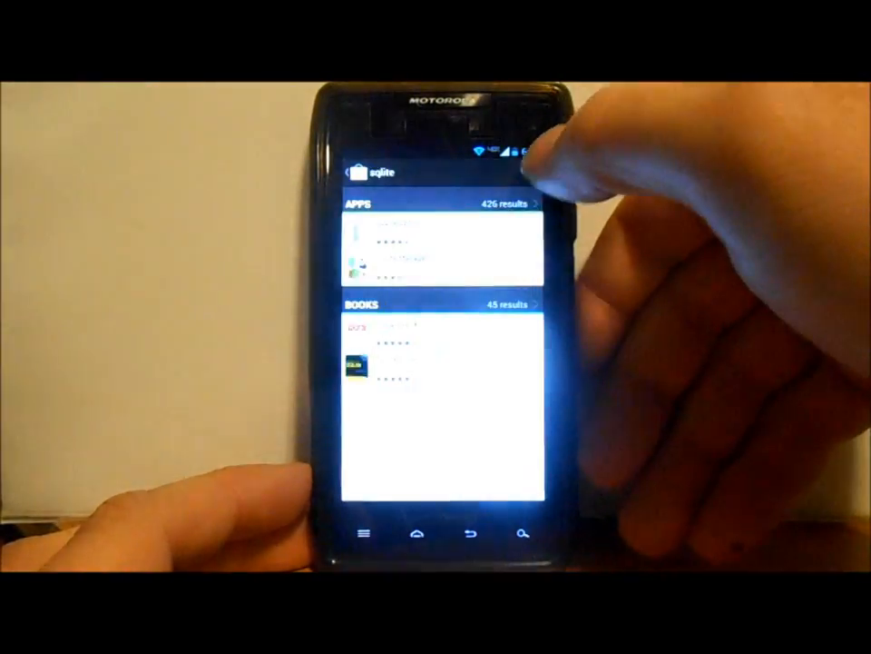
Search Google Play for 'sqlite' and install SQLite Editor by Speed Software
{"action": "left_click", "coordinate": [454, 171]}
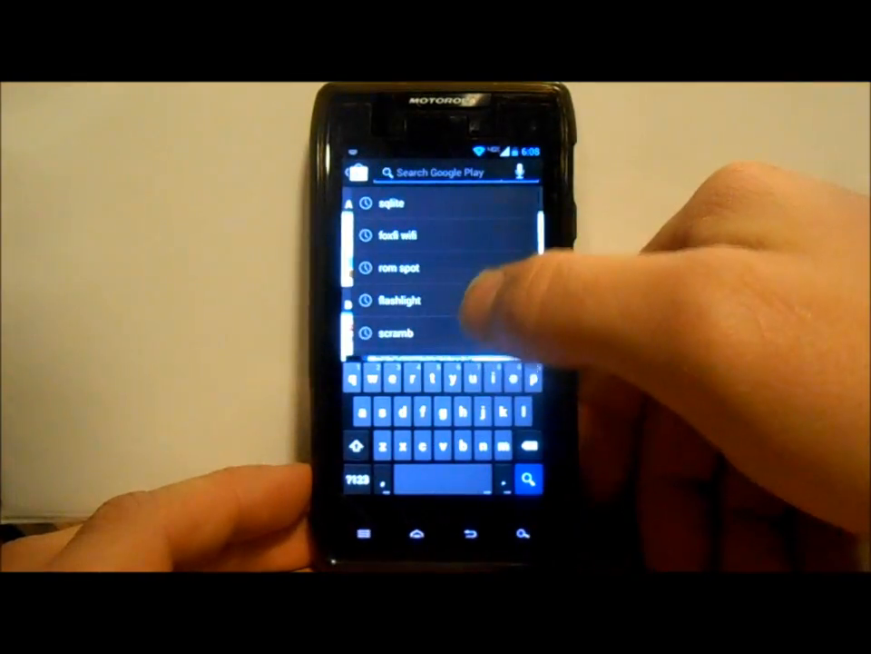
{"action": "left_click", "coordinate": [392, 202]}
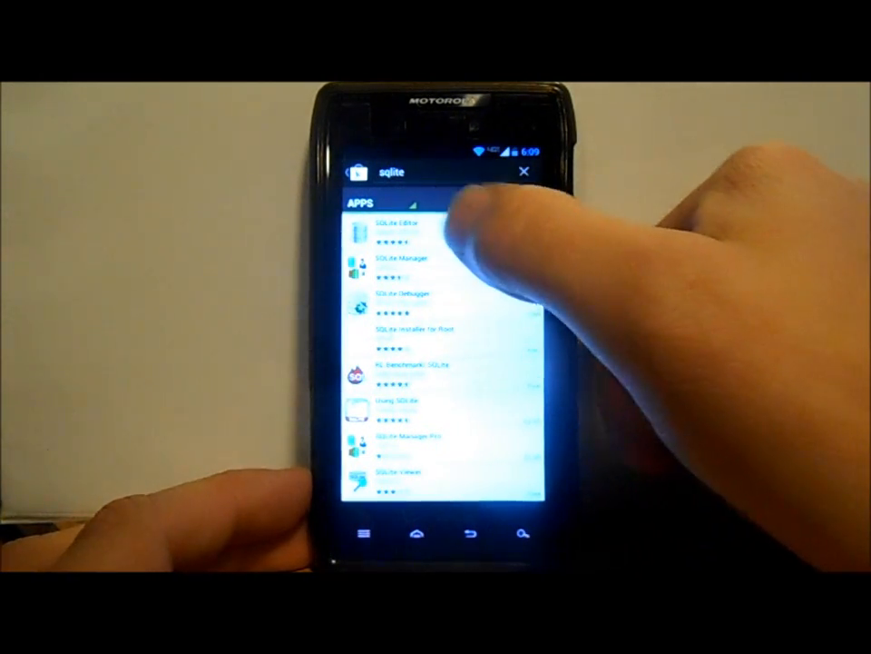
{"action": "left_click", "coordinate": [427, 235]}
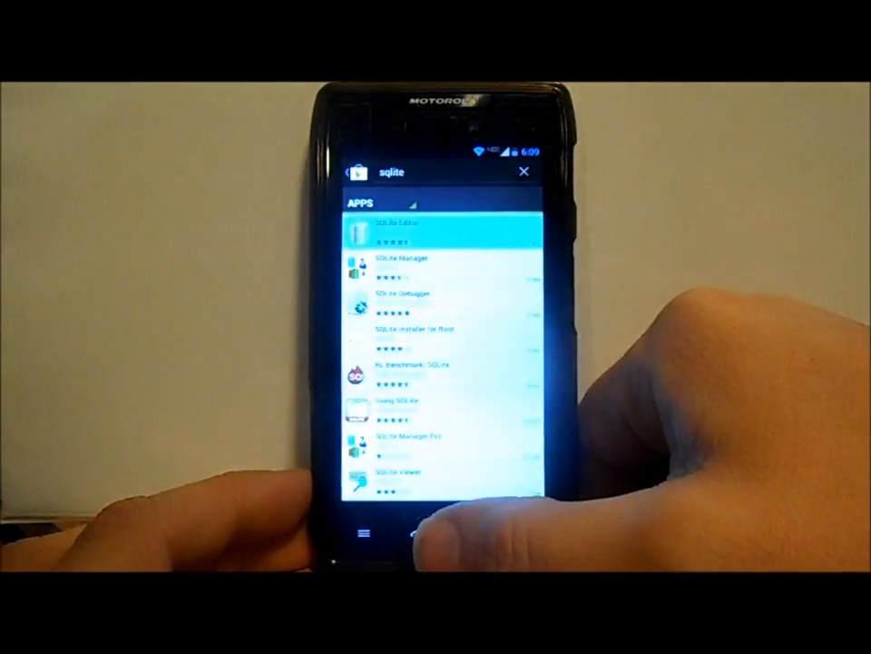
{"action": "left_click", "coordinate": [426, 233]}
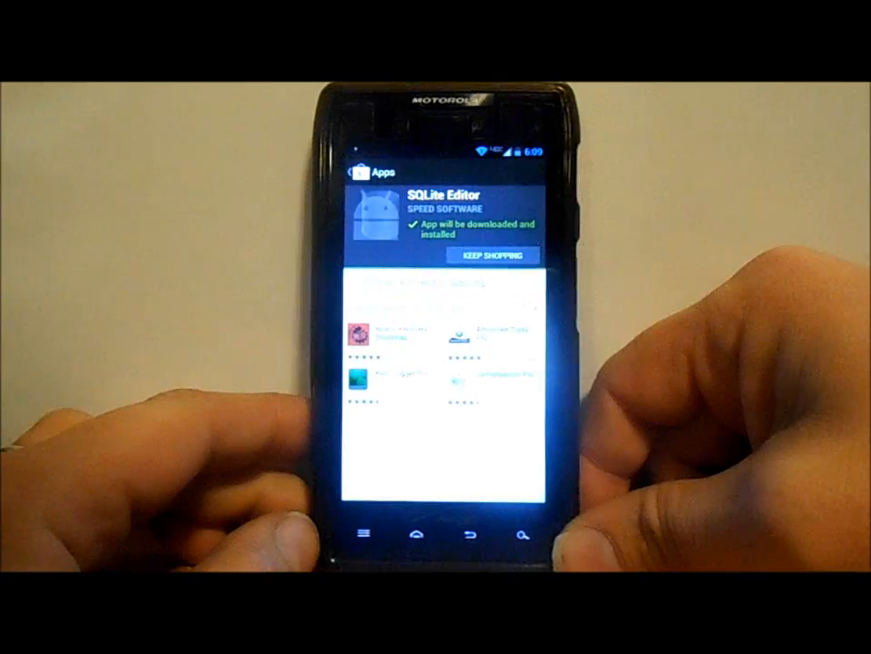
{"action": "left_click", "coordinate": [490, 254]}
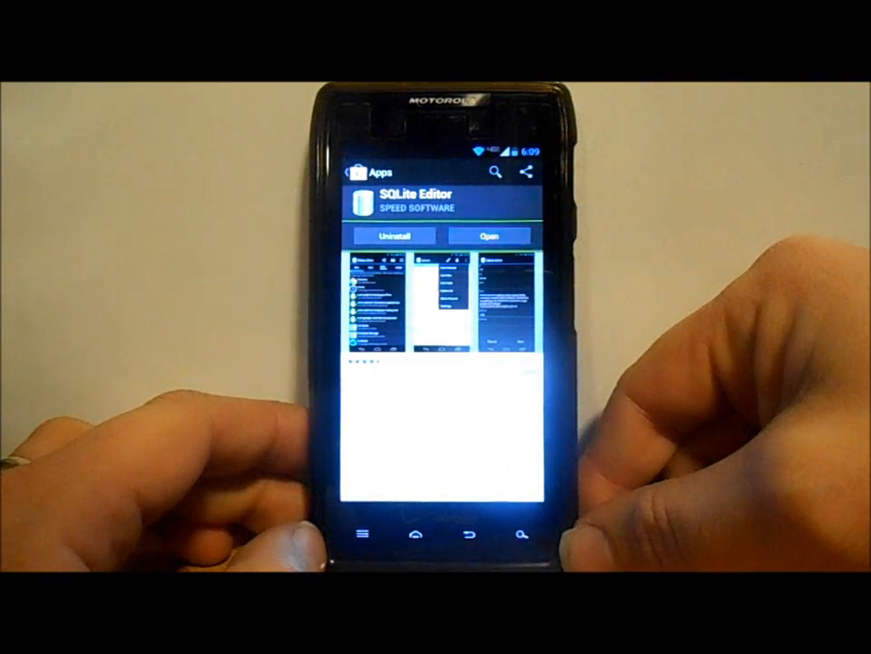
Launch SQLite Editor, grant it superuser access, and scroll the Apps list to Settings Storage
{"action": "left_click", "coordinate": [490, 236]}
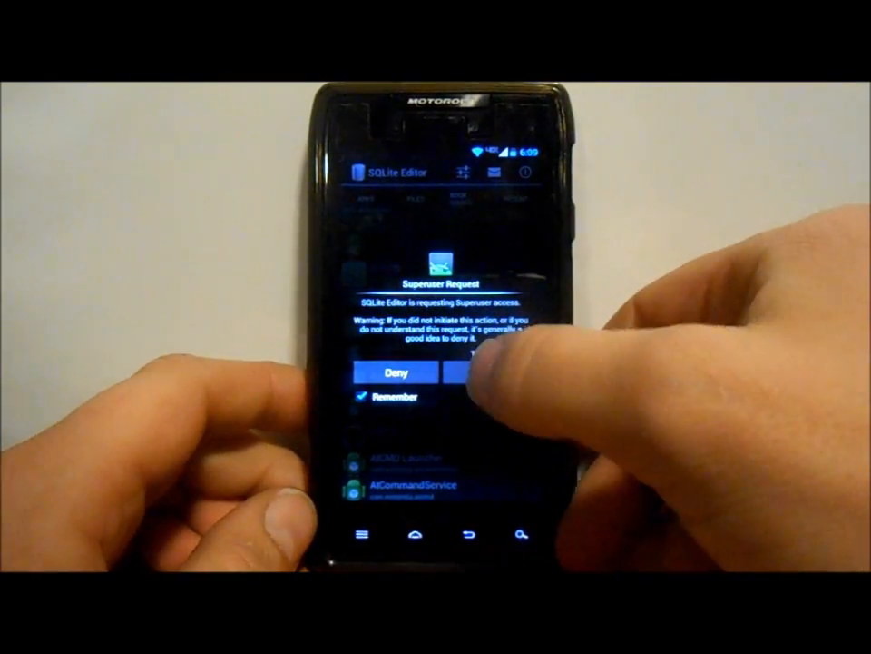
{"action": "left_click", "coordinate": [472, 372]}
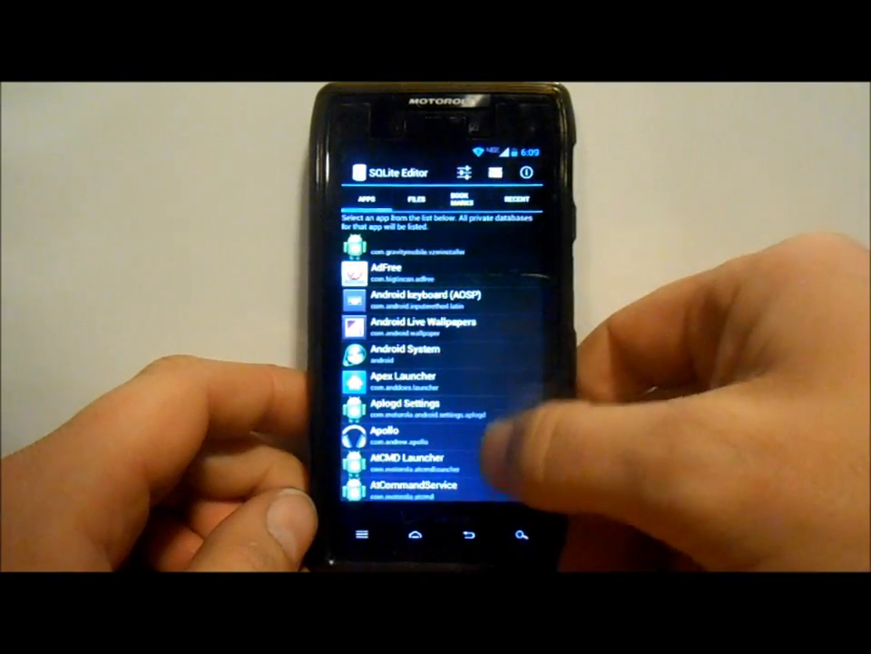
{"action": "scroll", "scroll_direction": "down", "scroll_amount": 3}
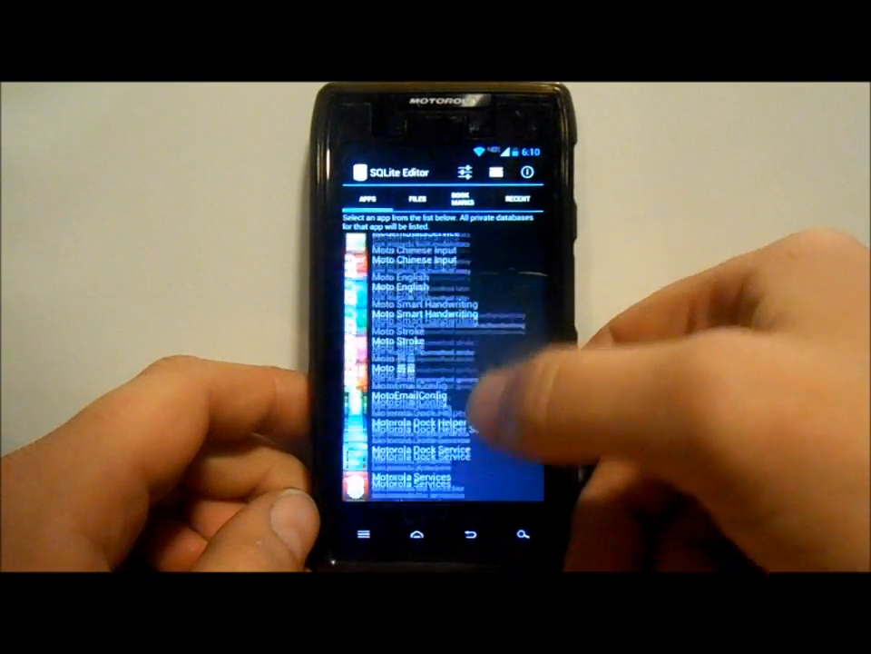
{"action": "scroll", "scroll_direction": "down", "scroll_amount": 3}
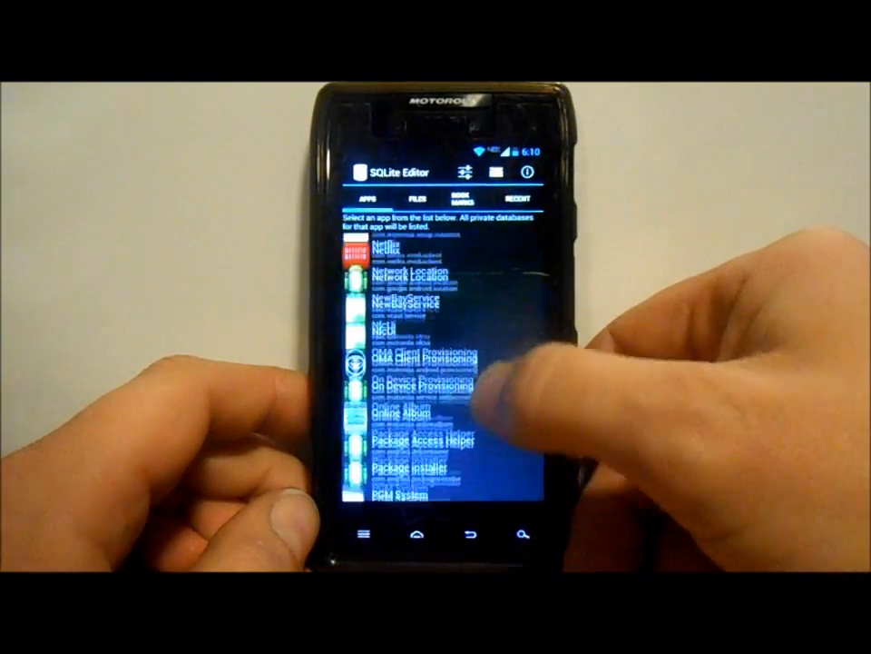
{"action": "scroll", "scroll_direction": "down", "scroll_amount": 3}
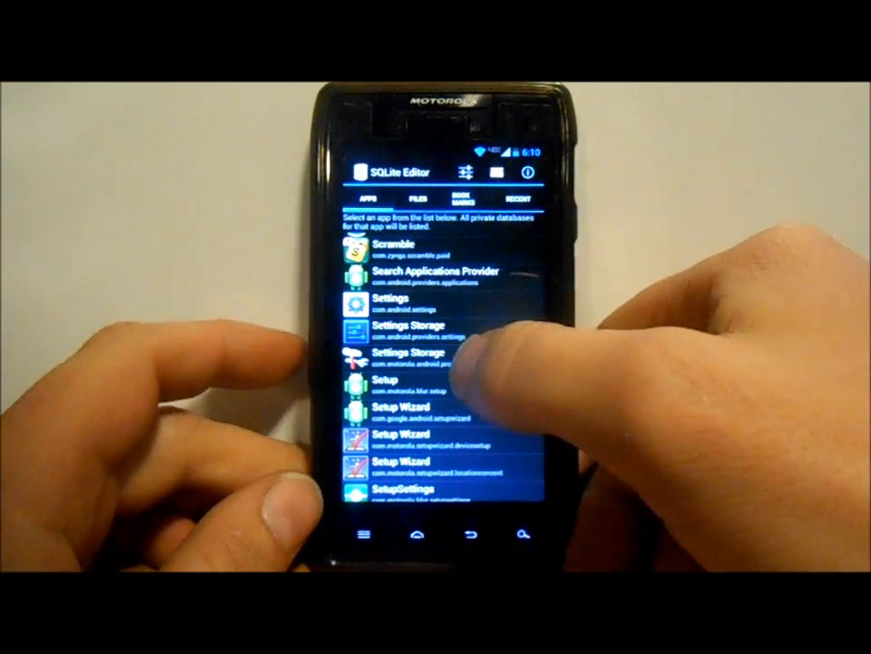
Open the settings table inside Settings Storage's settings.db, then return to the home screen
{"action": "left_click", "coordinate": [403, 334]}
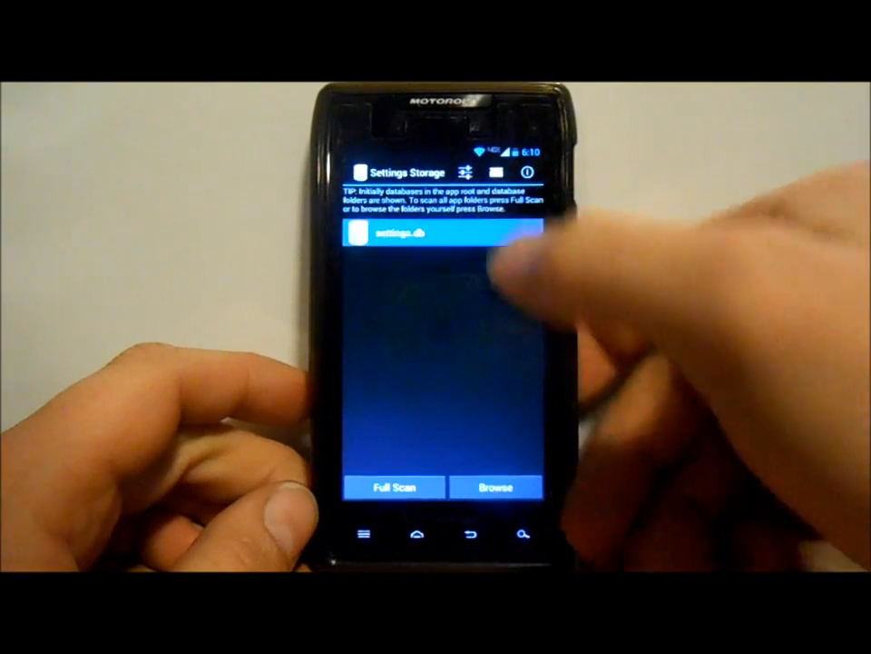
{"action": "left_click", "coordinate": [417, 234]}
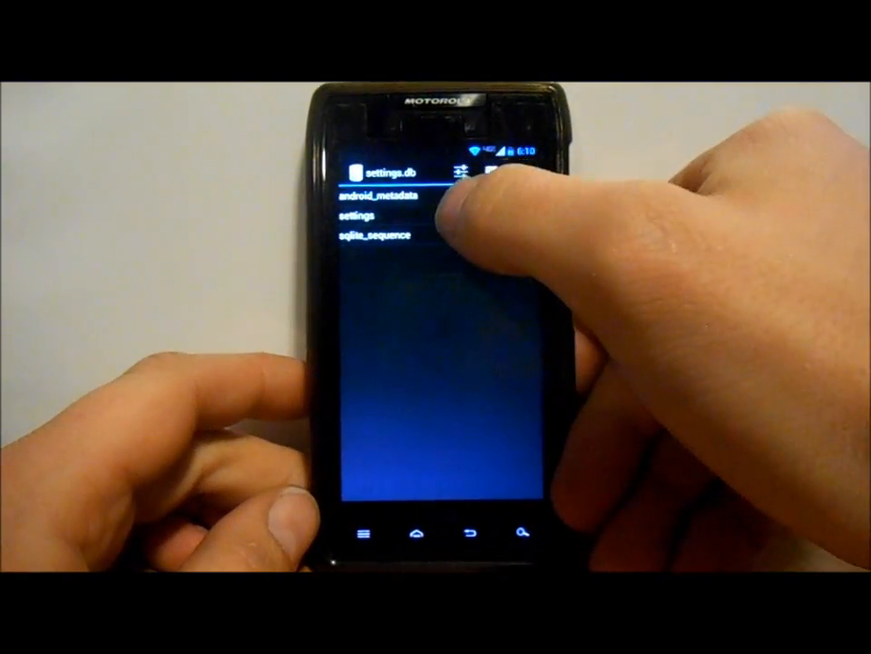
{"action": "left_click", "coordinate": [381, 218]}
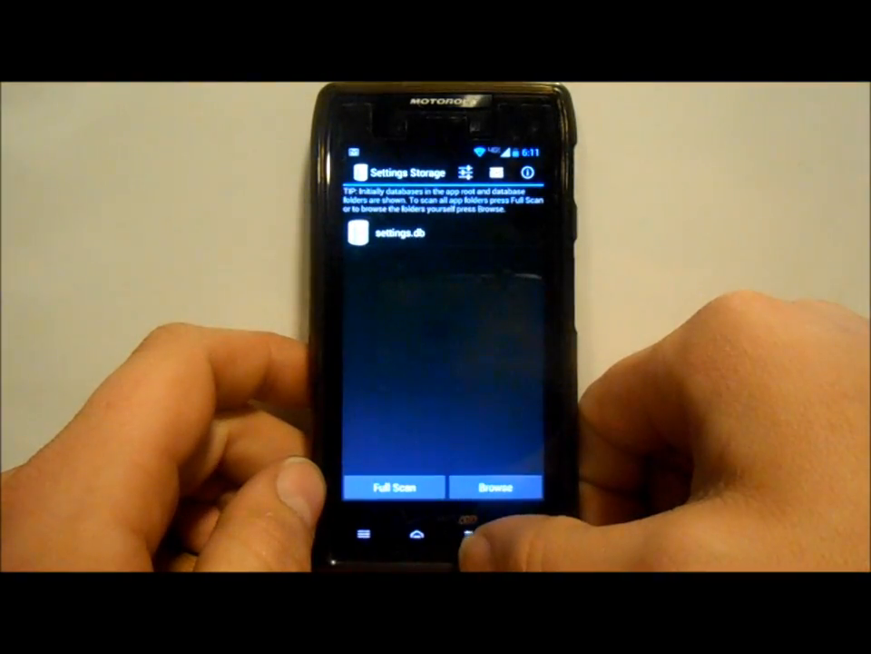
{"action": "left_click", "coordinate": [356, 534]}
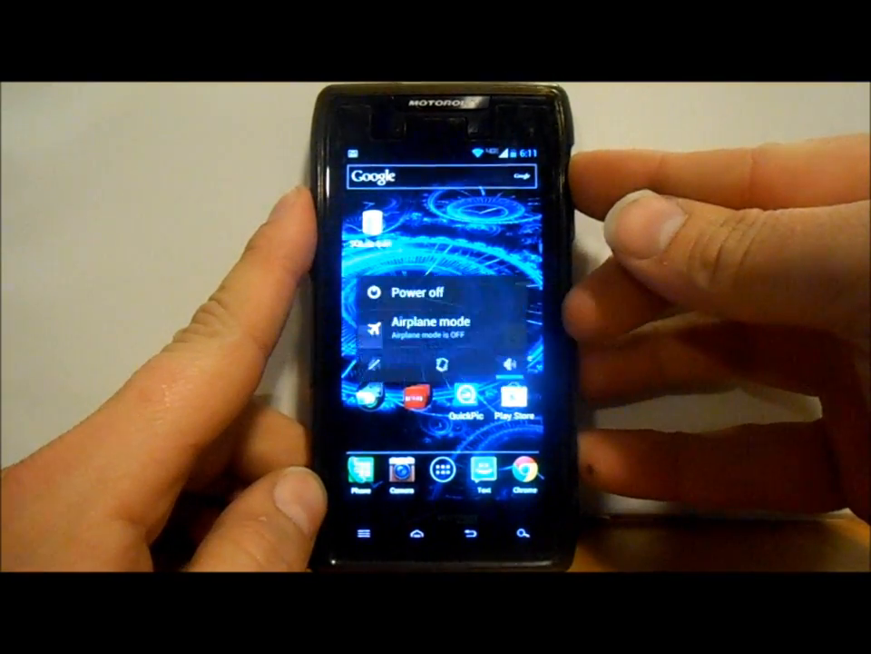
Power off the phone and confirm so it restarts with the edited settings
{"action": "left_click", "coordinate": [421, 294]}
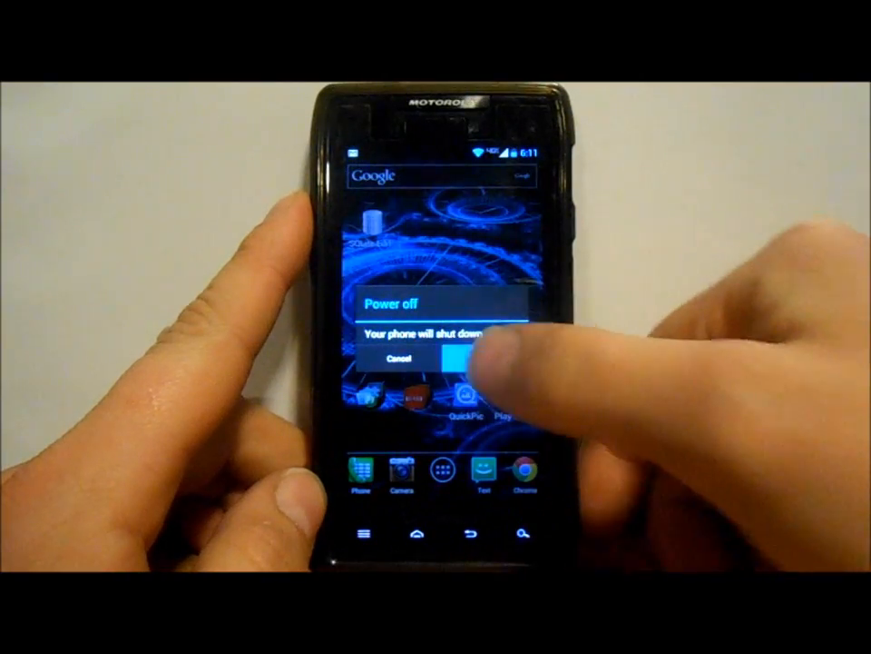
{"action": "left_click", "coordinate": [465, 358]}
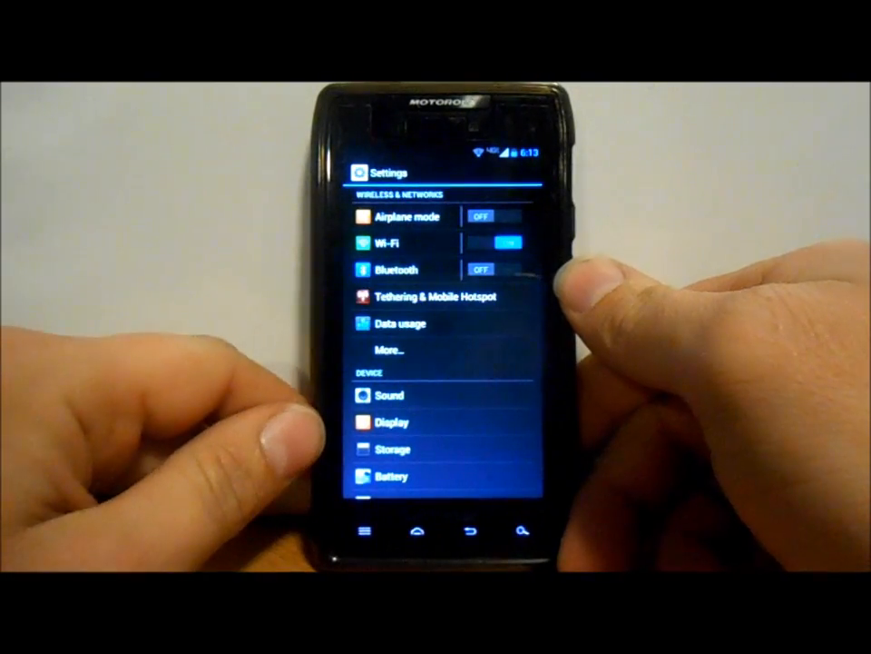
Switch on Mobile Hotspot under Tethering & Mobile Hotspot and accept the warning so it shows active
{"action": "left_click", "coordinate": [443, 296]}
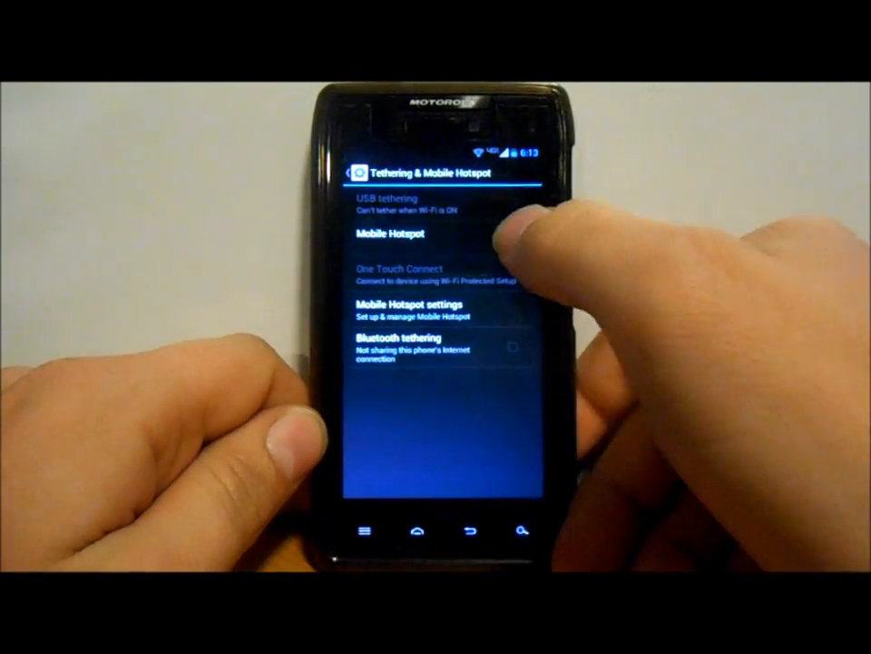
{"action": "left_click", "coordinate": [391, 234]}
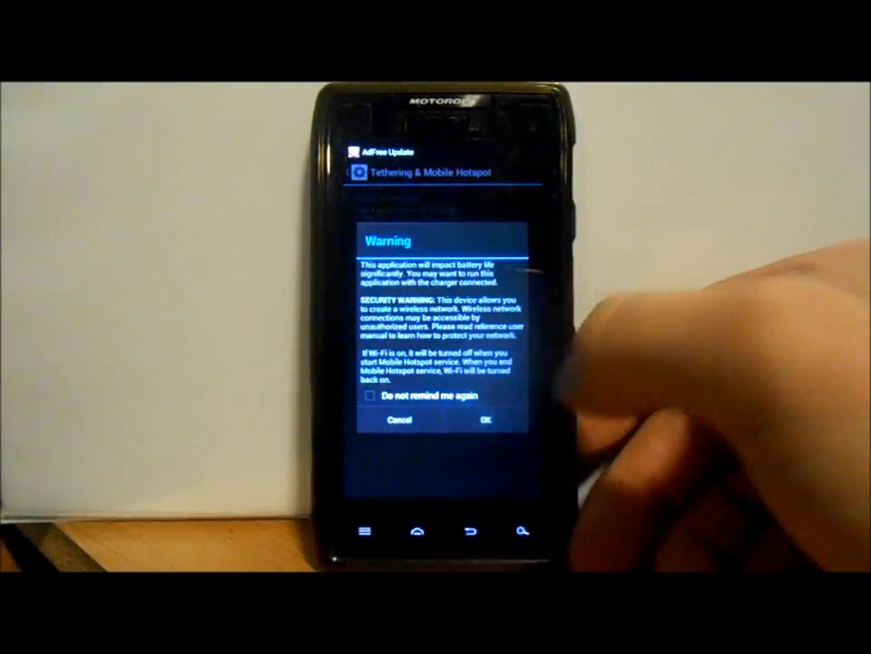
{"action": "left_click", "coordinate": [485, 419]}
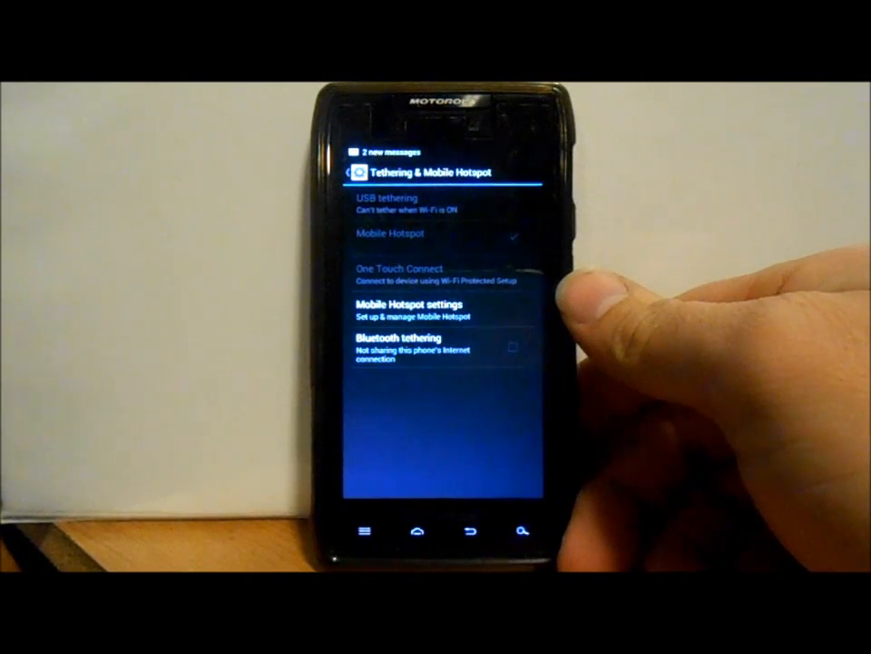
{"action": "left_click", "coordinate": [427, 237]}
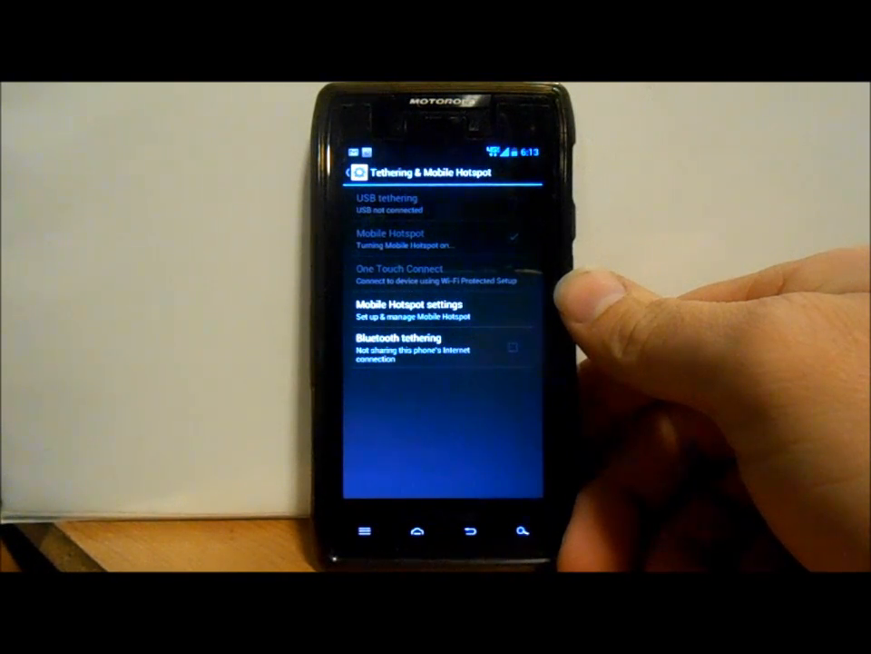
{"action": "left_click", "coordinate": [436, 238]}
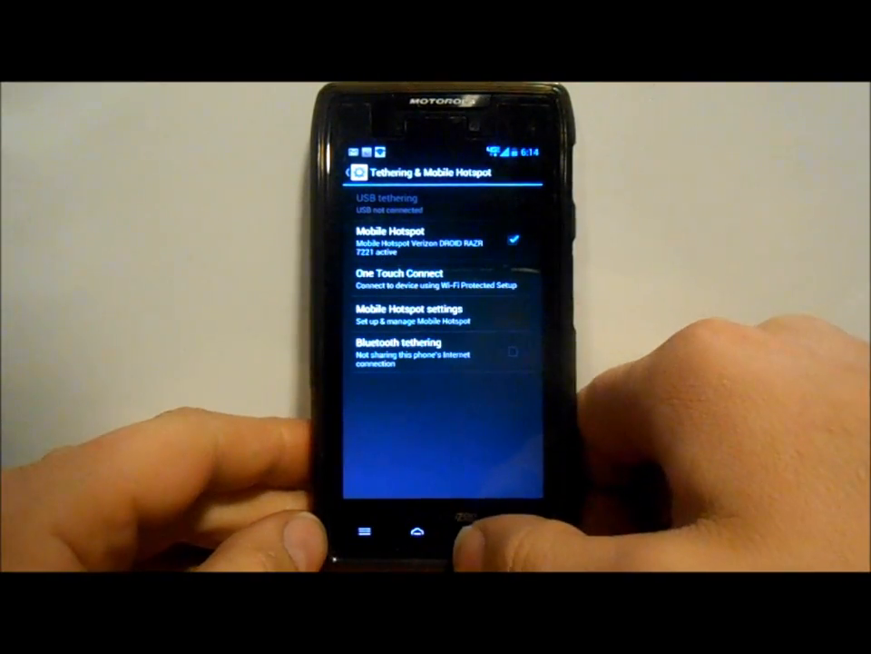
{"action": "left_click", "coordinate": [359, 172]}
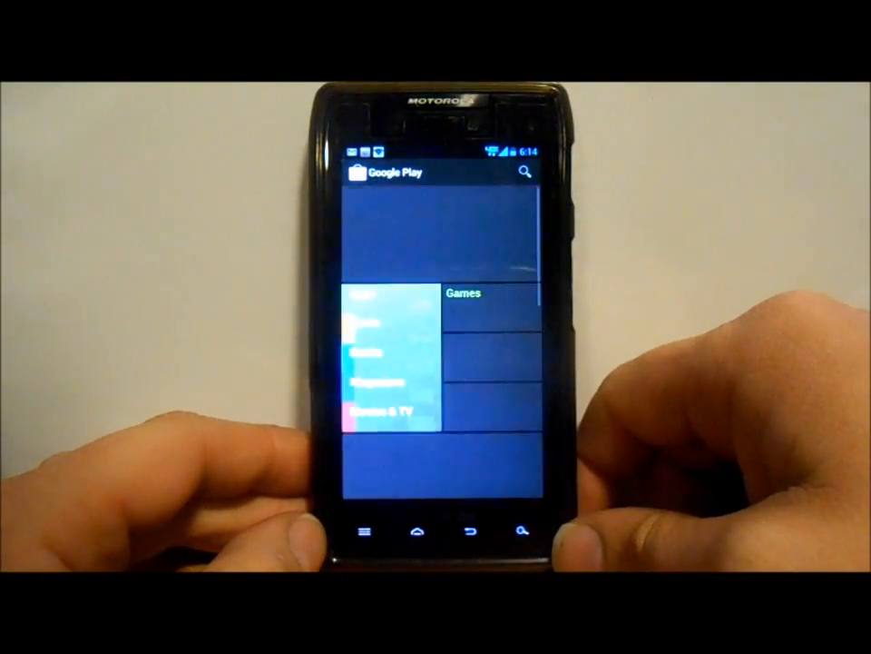
Revisit the 'sqlite' Play Store results, then pull down notifications showing tethering or hotspot active
{"action": "left_click", "coordinate": [519, 172]}
{"action": "type", "text": "sqlite"}
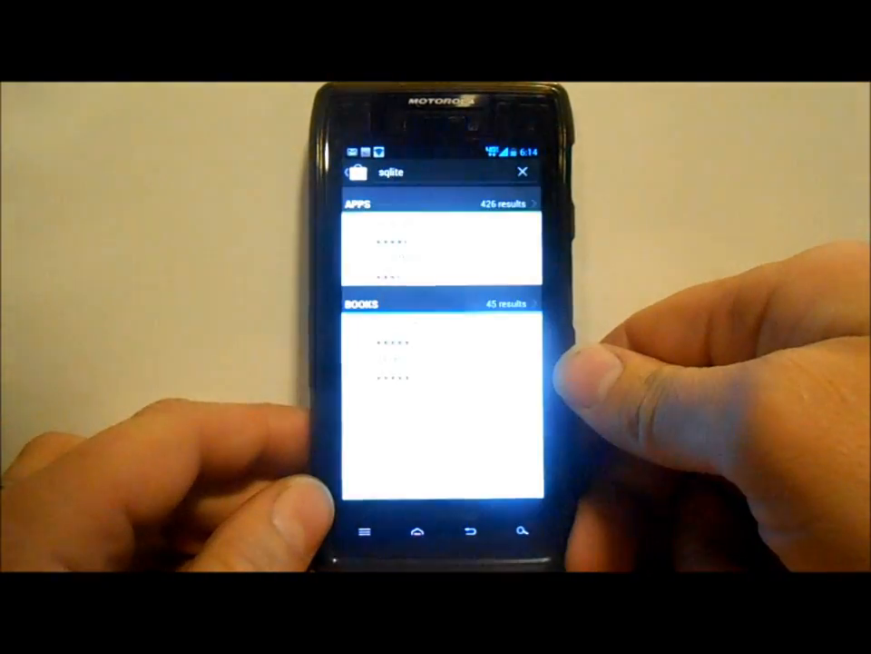
{"action": "left_click", "coordinate": [409, 251]}
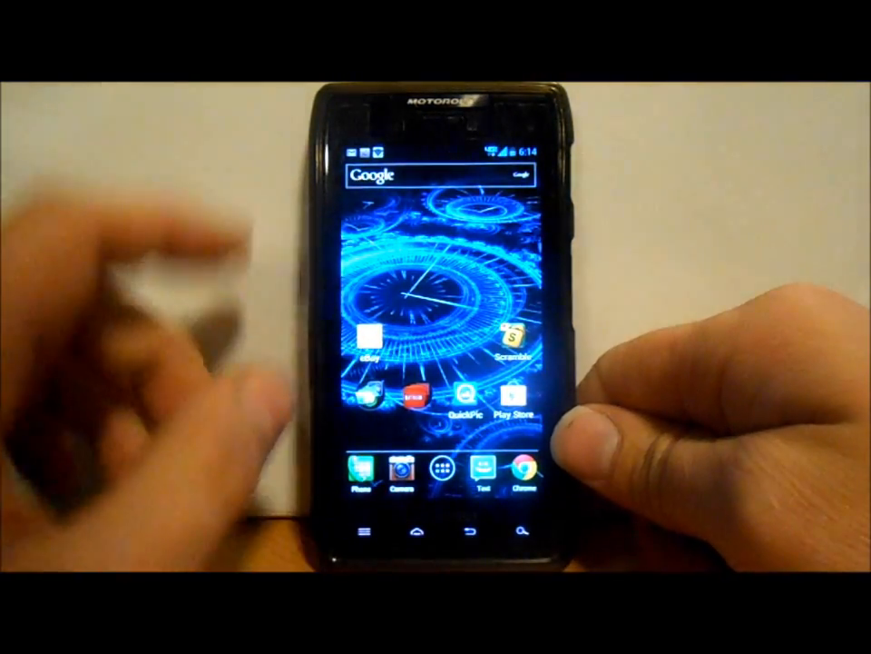
{"action": "left_click_drag", "start_coordinate": [426, 145], "coordinate": [427, 363]}
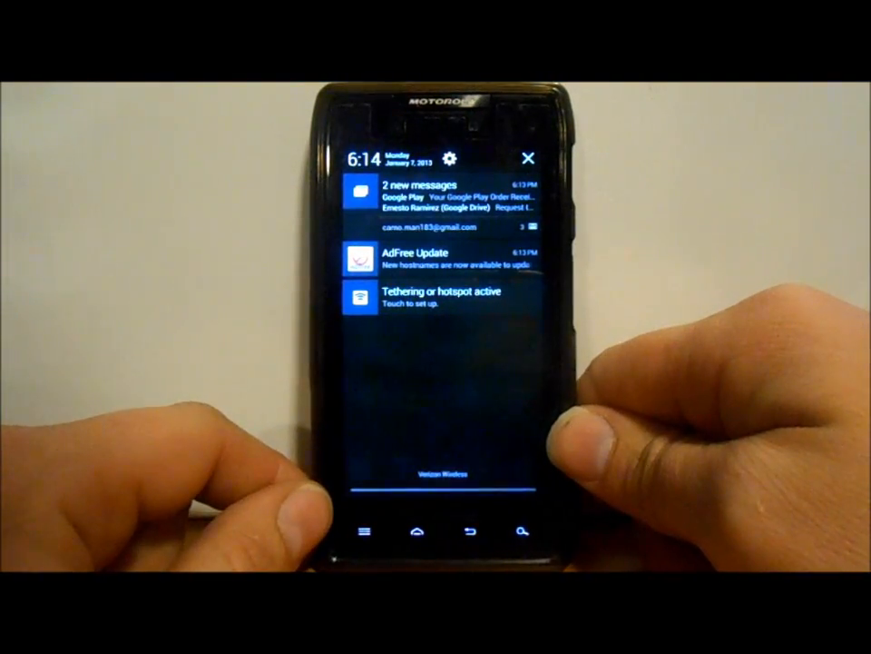